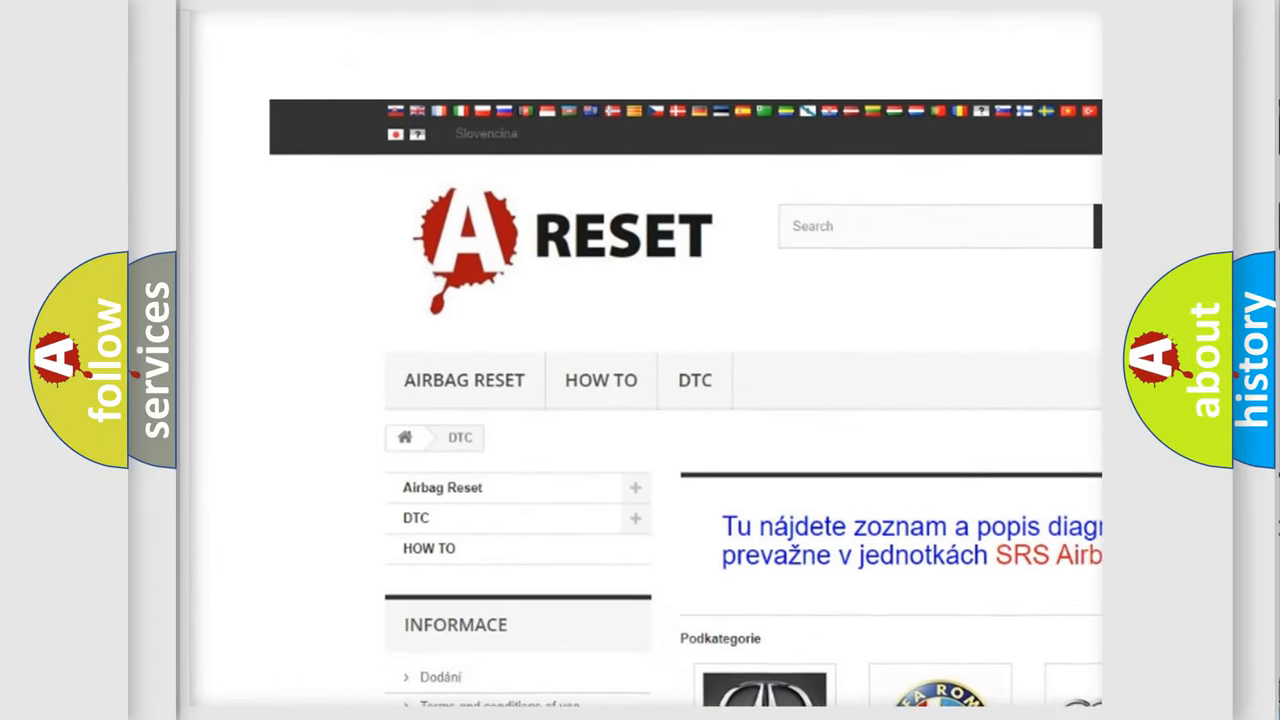
# Step: Show the Jeep DTC page listing diagnostic trouble codes from B0001 through the B1xxx series
pyautogui.scroll(-3)
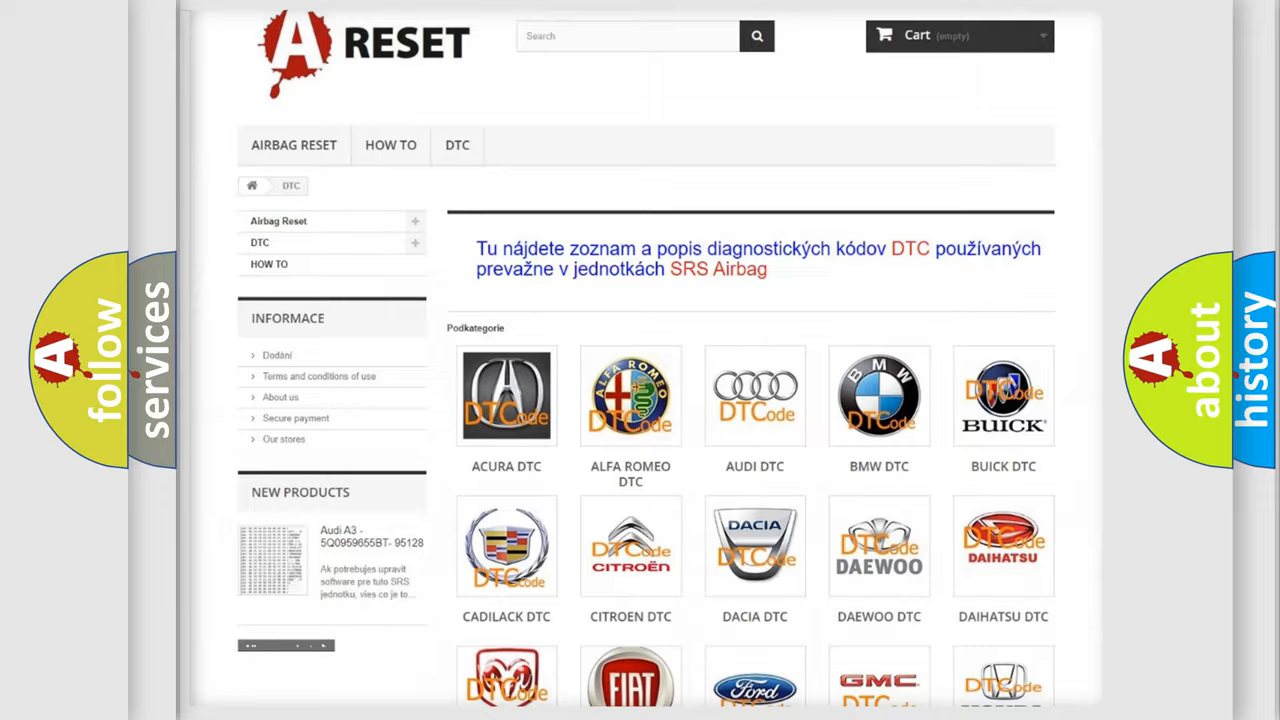
pyautogui.scroll(-3)
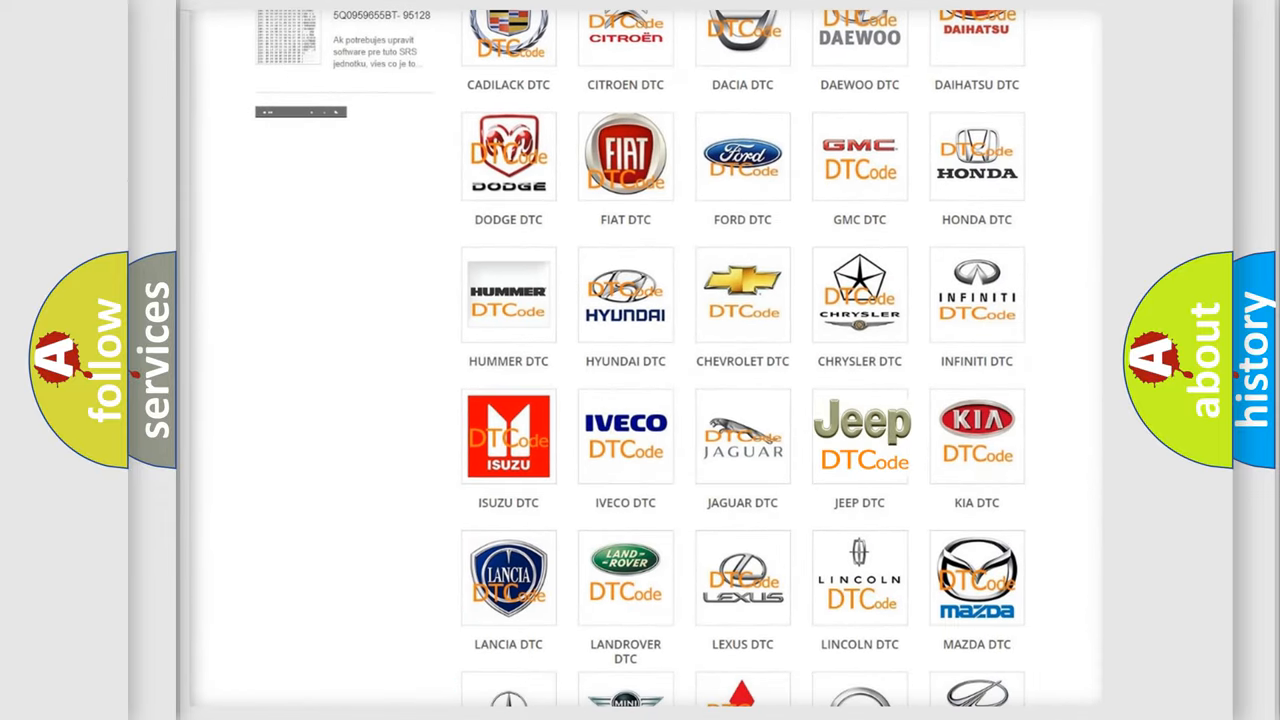
pyautogui.click(860, 436)
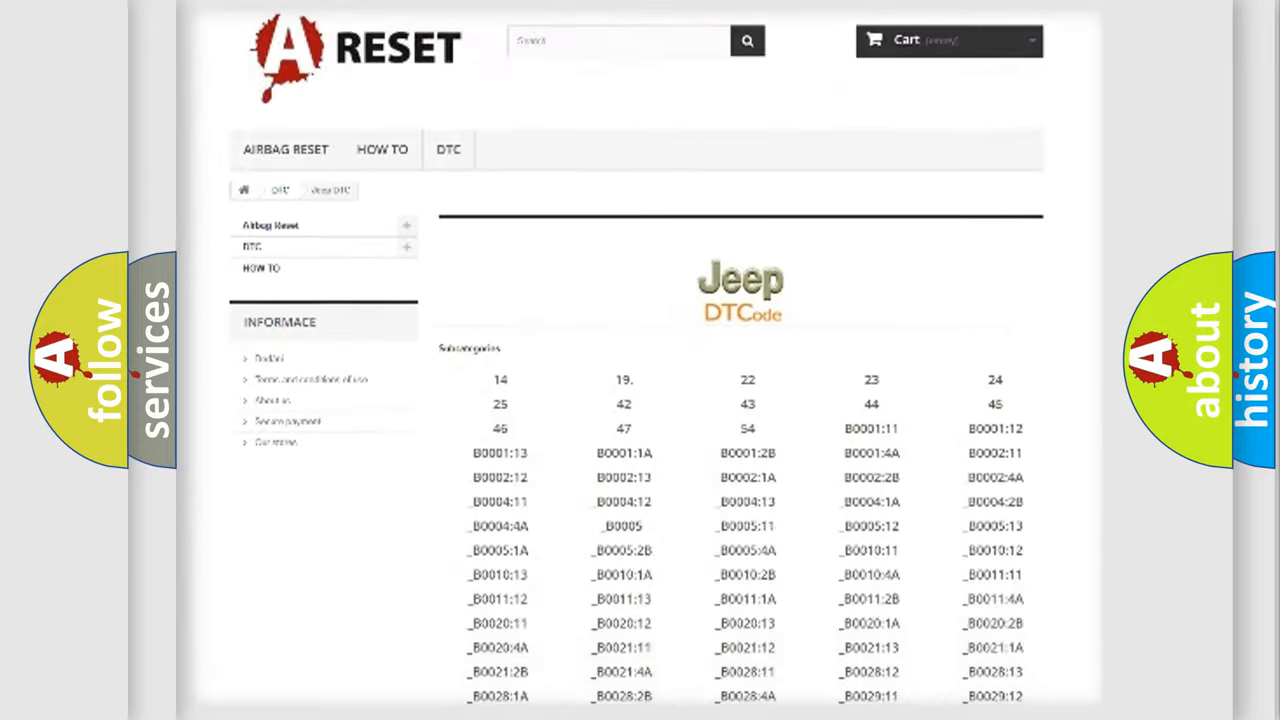
pyautogui.scroll(-3)
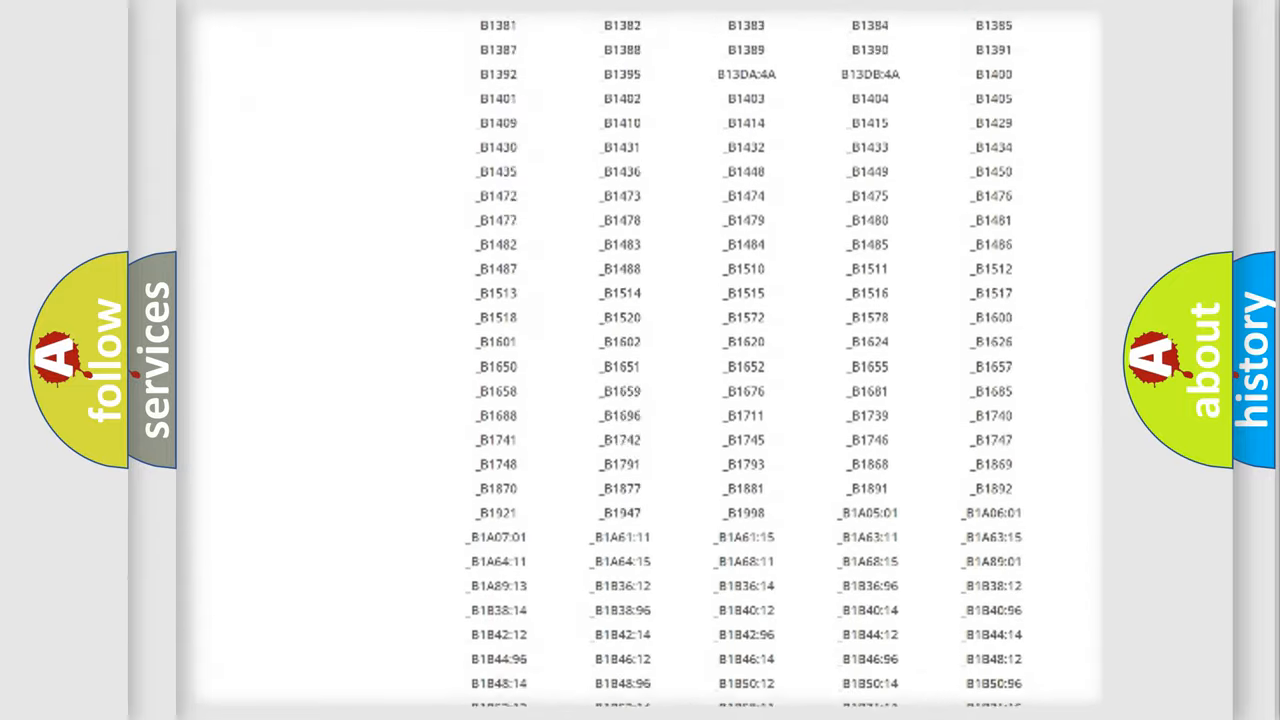
pyautogui.scroll(3)
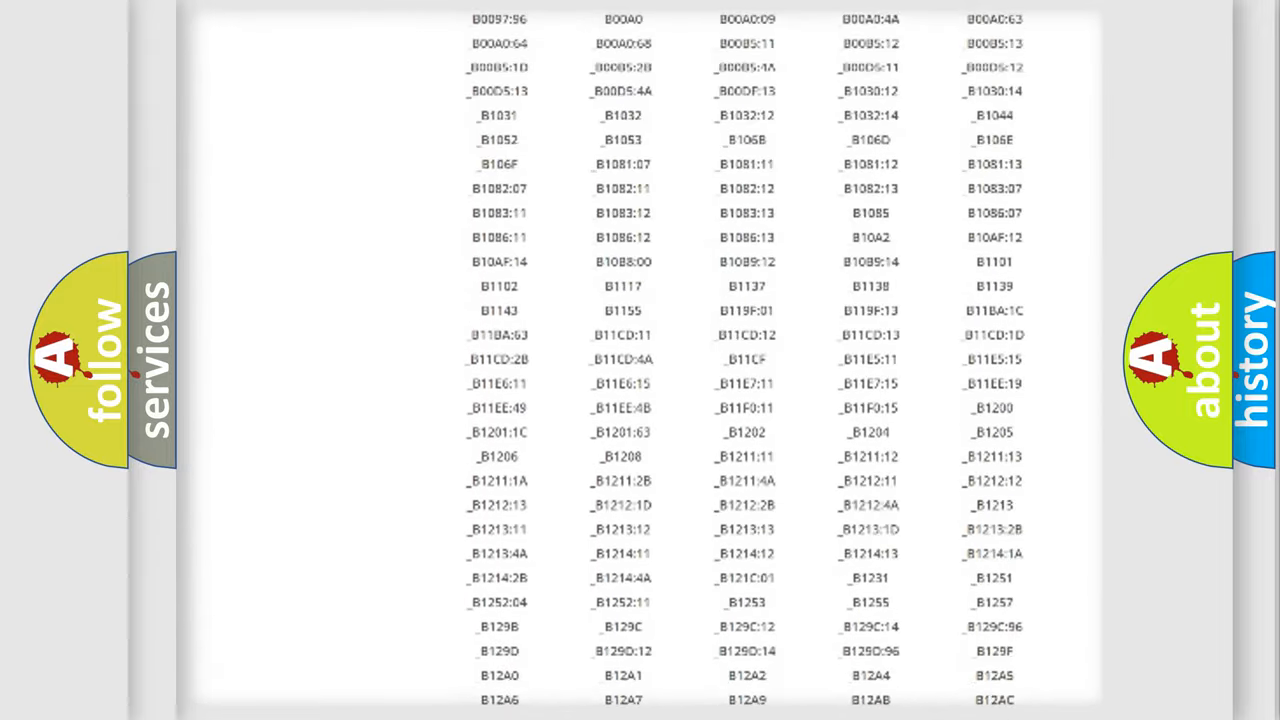
pyautogui.scroll(3)
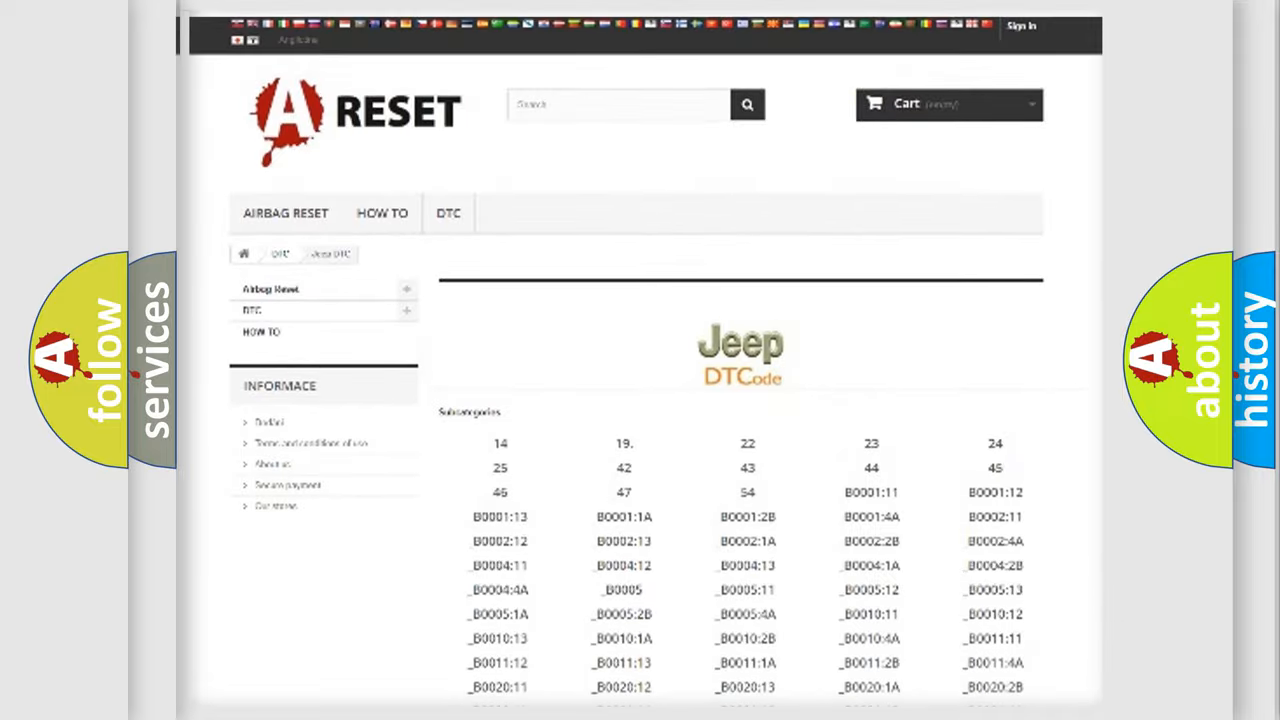